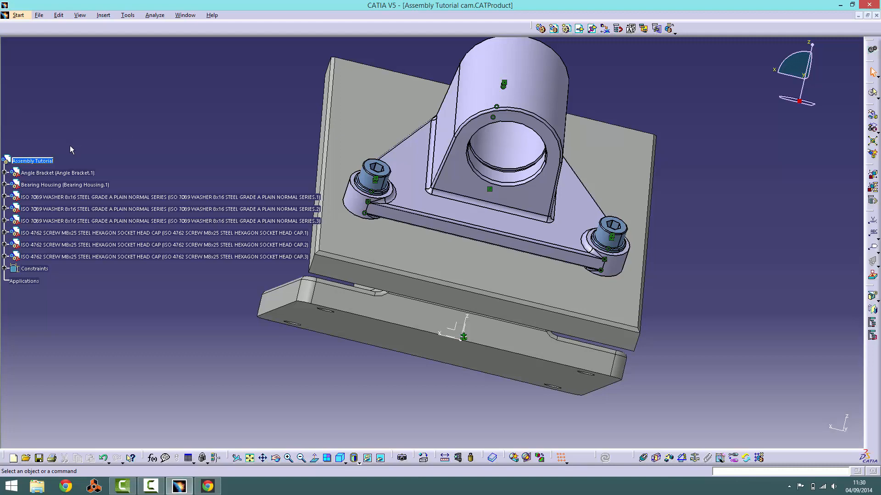
- Insert the 62202-2RS1 bearing product from the Bearing 1 folder as an existing component
{"action": "left_click", "coordinate": [104, 16]}
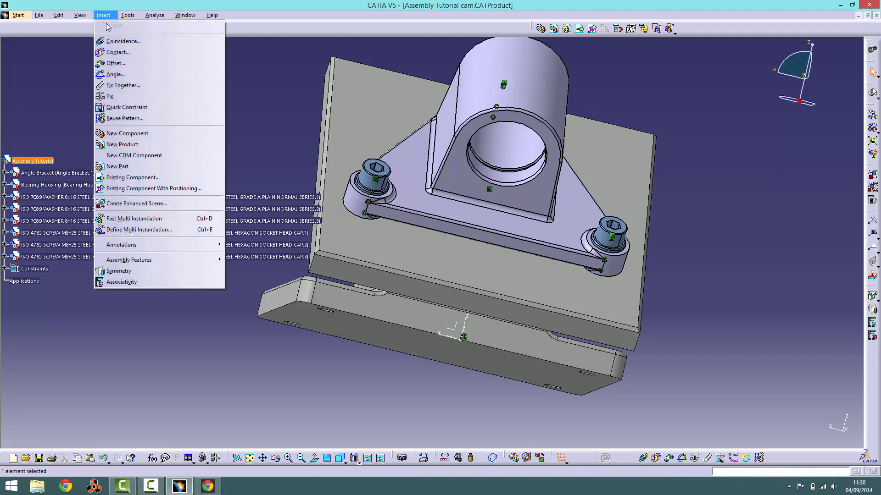
{"action": "left_click", "coordinate": [132, 177]}
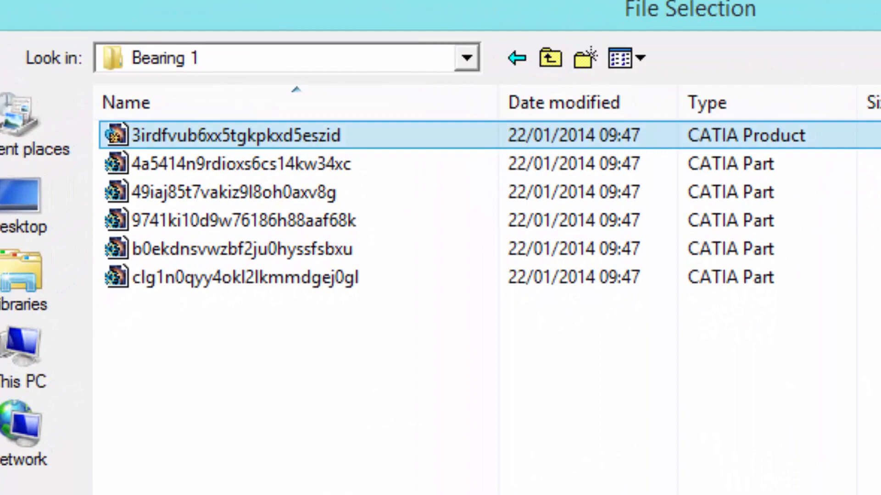
{"action": "double_click", "coordinate": [233, 135]}
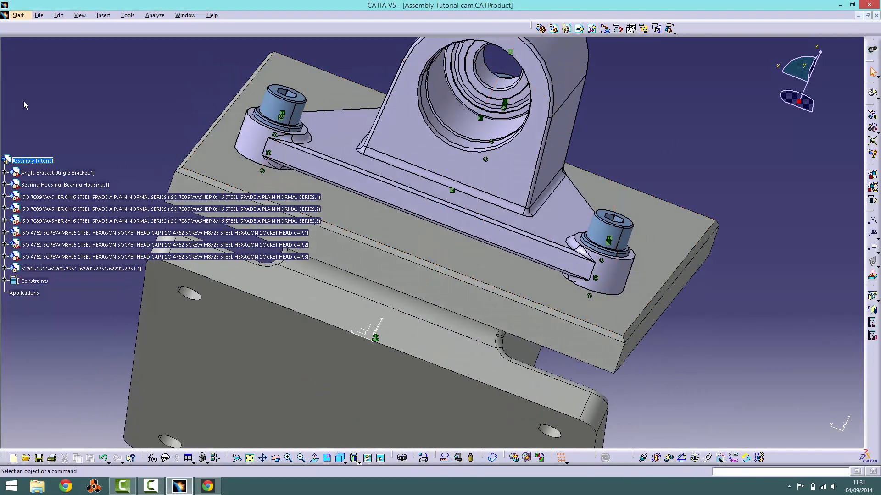
- Insert the Bearing Spacer part file as an existing component below the bearing
{"action": "left_click", "coordinate": [103, 15]}
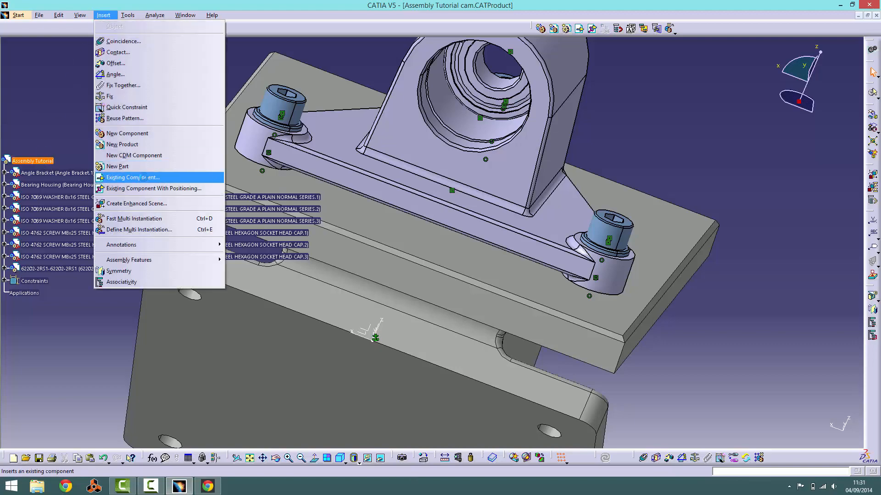
{"action": "left_click", "coordinate": [132, 177]}
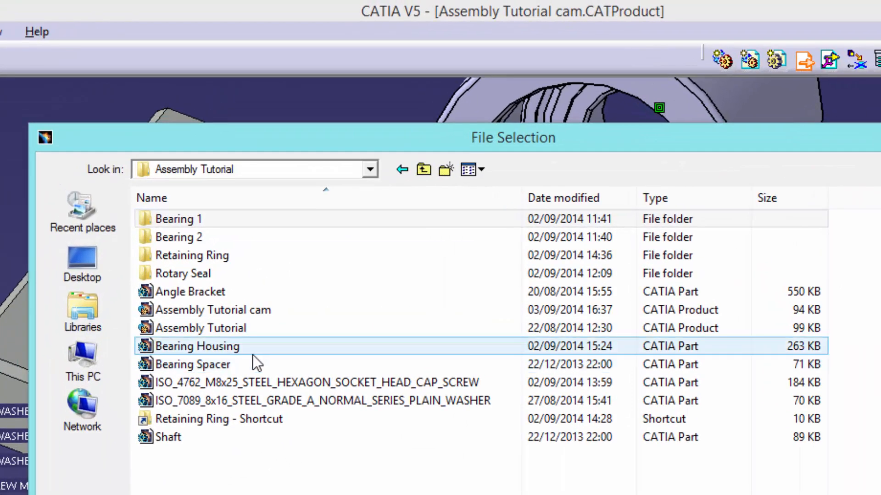
{"action": "left_click", "coordinate": [194, 365]}
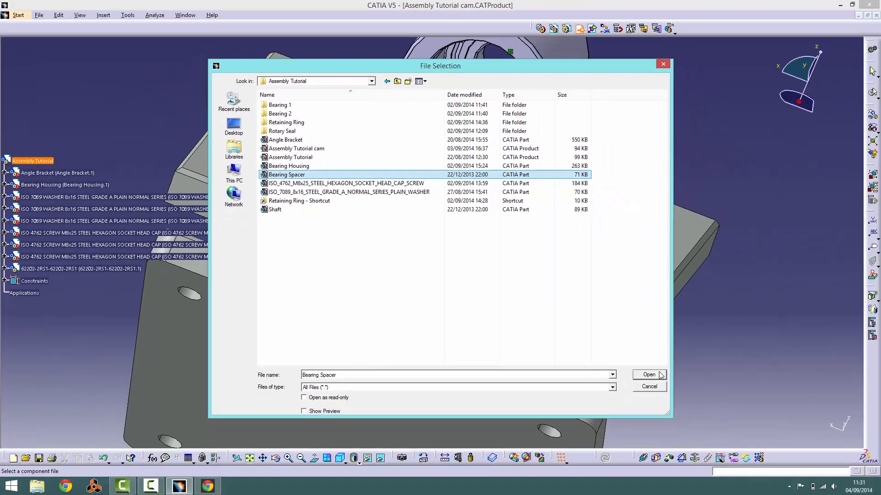
{"action": "left_click", "coordinate": [647, 374]}
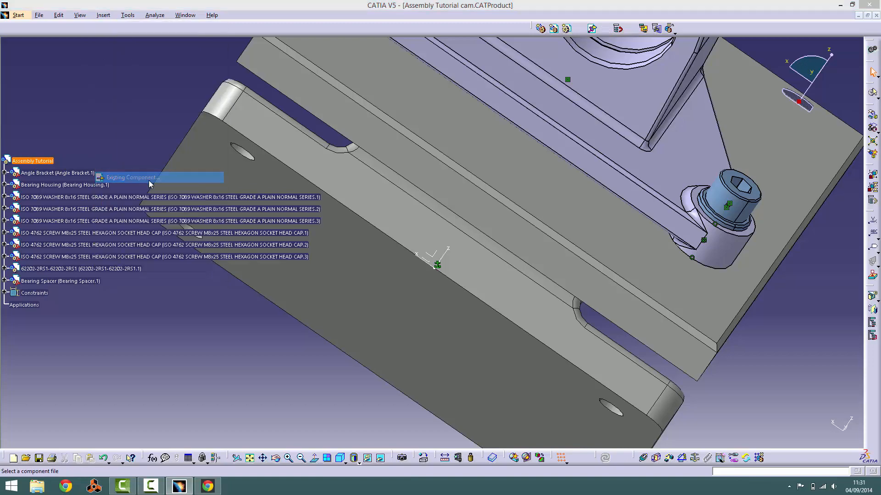
- Insert the 6202 bearing product from the Bearing 2 folder into the assembly
{"action": "left_click", "coordinate": [132, 177]}
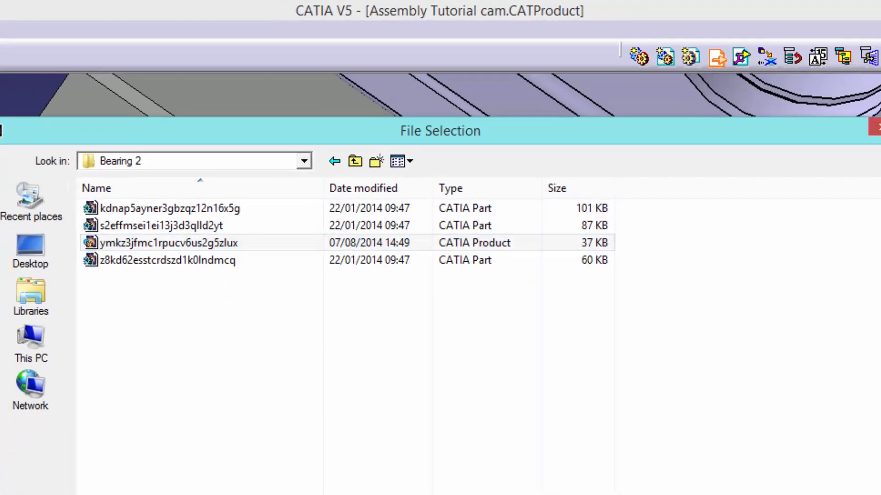
{"action": "double_click", "coordinate": [160, 242]}
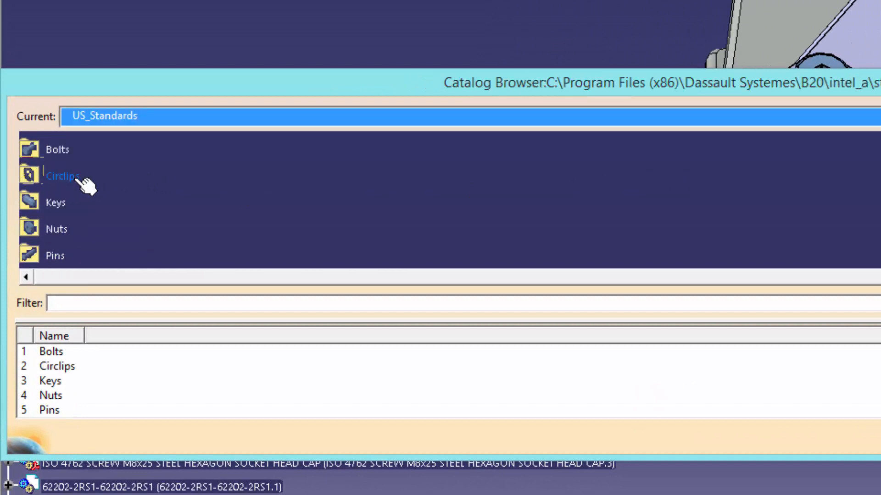
- Add the ANSI B27.7M 3BM1_35 internal retaining ring from Circlips and close the catalog
{"action": "double_click", "coordinate": [62, 176]}
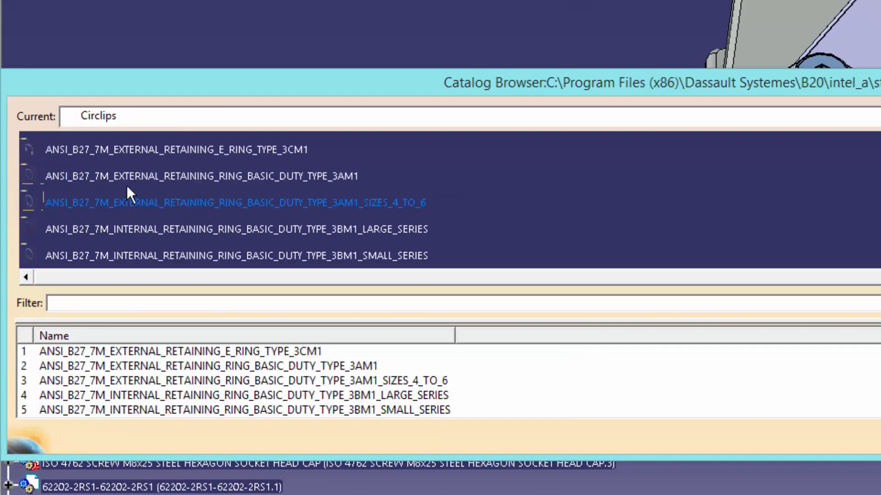
{"action": "left_click", "coordinate": [236, 256]}
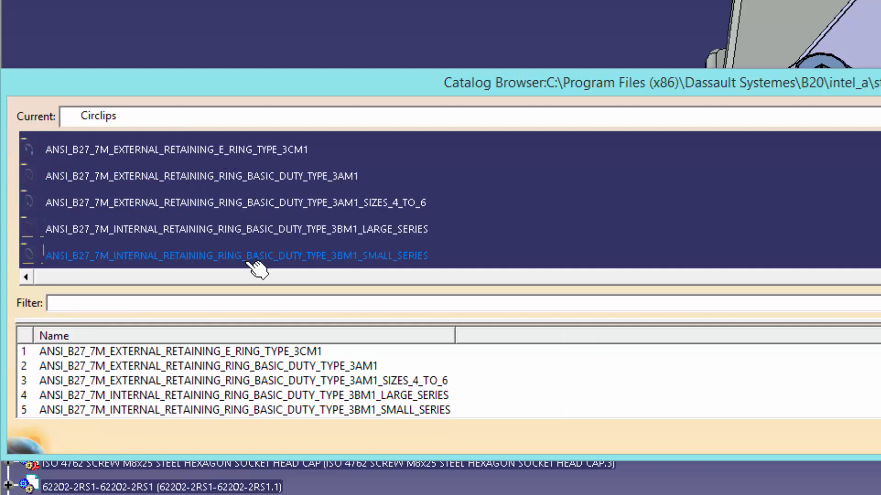
{"action": "double_click", "coordinate": [236, 256]}
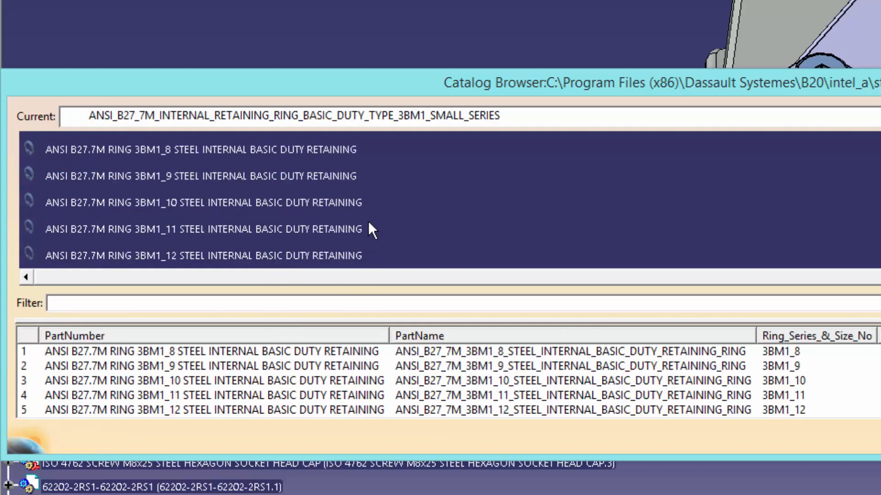
{"action": "scroll", "scroll_direction": "down", "scroll_amount": 3}
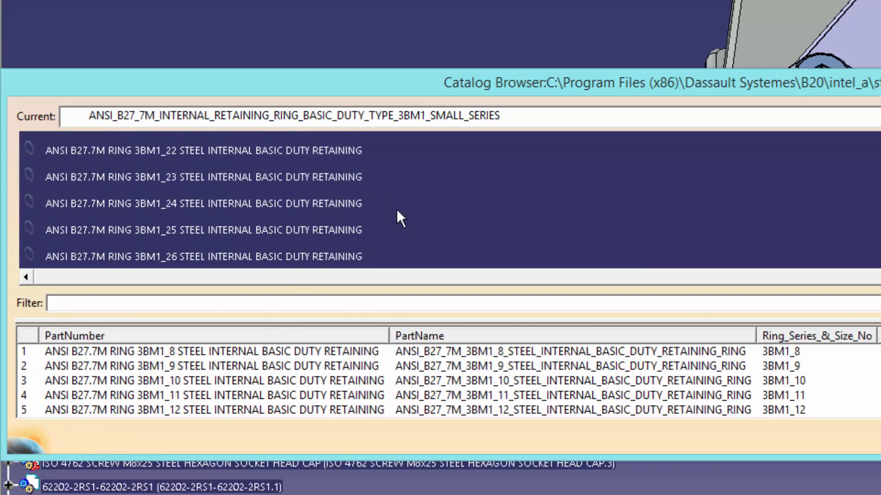
{"action": "scroll", "scroll_direction": "down", "scroll_amount": 3}
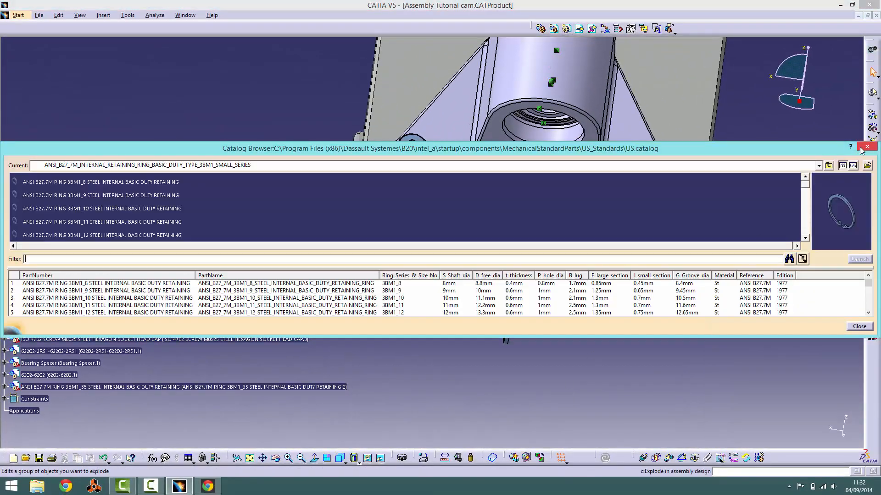
{"action": "left_click", "coordinate": [867, 147]}
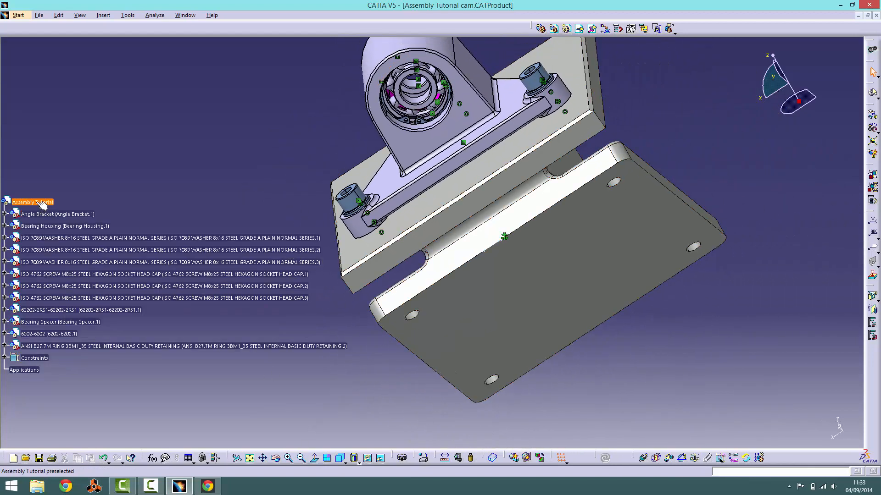
- Insert the Shaft part as an existing component inside the bearing housing
{"action": "left_click", "coordinate": [103, 15]}
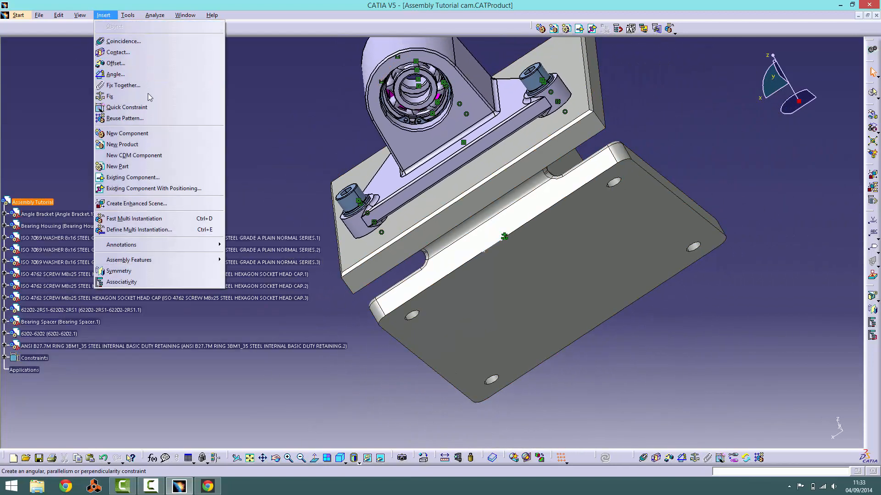
{"action": "left_click", "coordinate": [132, 177]}
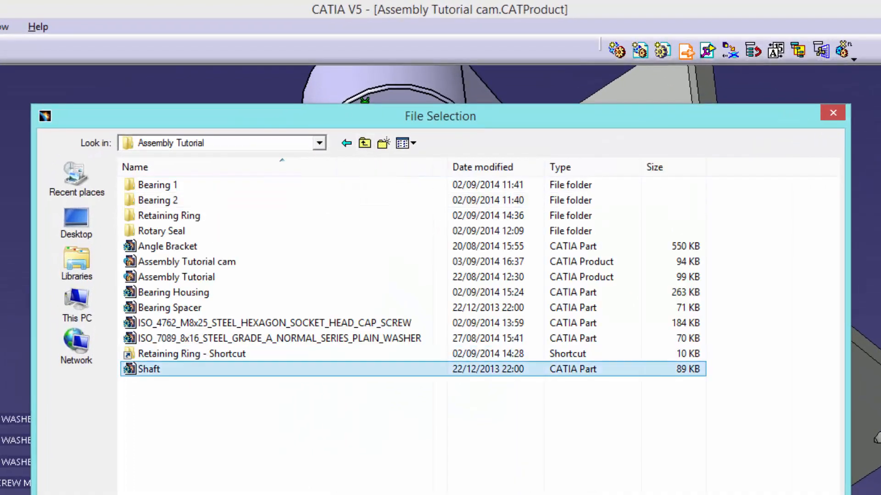
{"action": "double_click", "coordinate": [149, 369]}
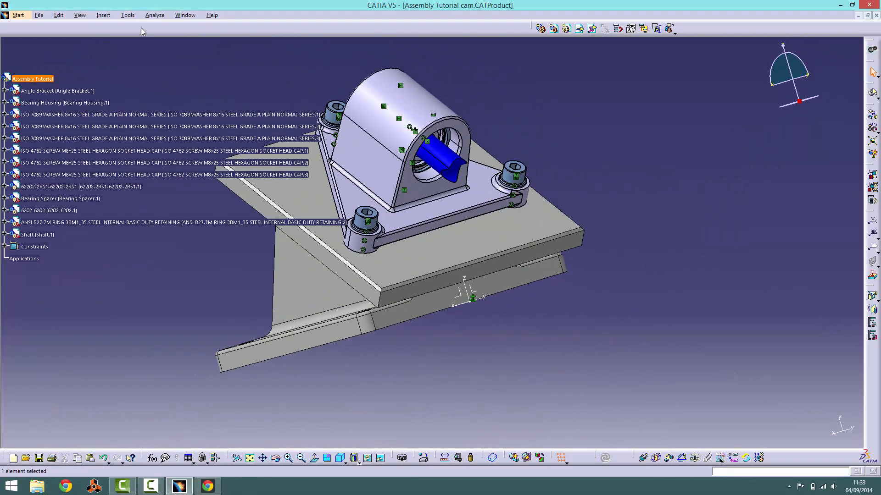
- Insert the TRED00150 Ø15×Ø35×7 rotary seal and pick geometry for its coincidence constraint
{"action": "left_click", "coordinate": [103, 15]}
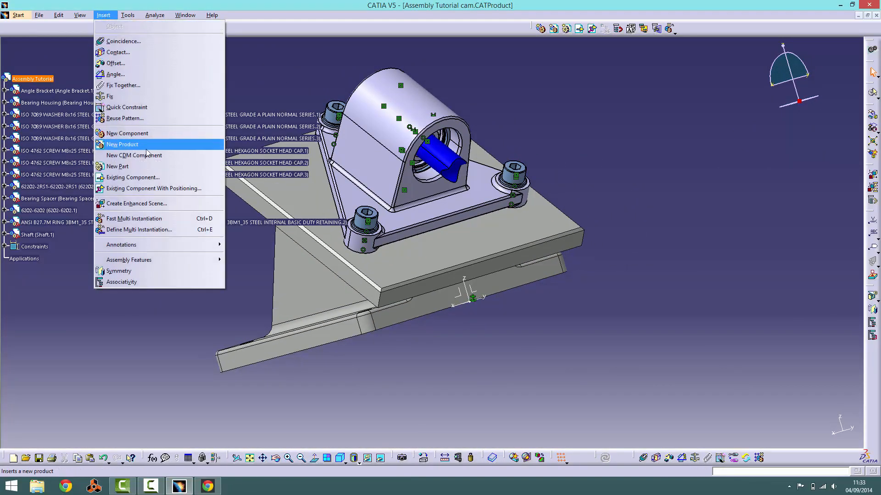
{"action": "left_click", "coordinate": [133, 177]}
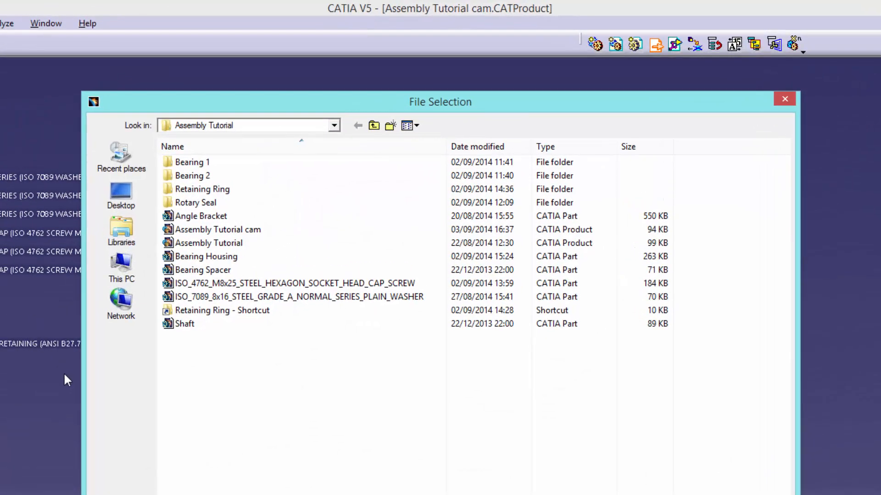
{"action": "double_click", "coordinate": [198, 201]}
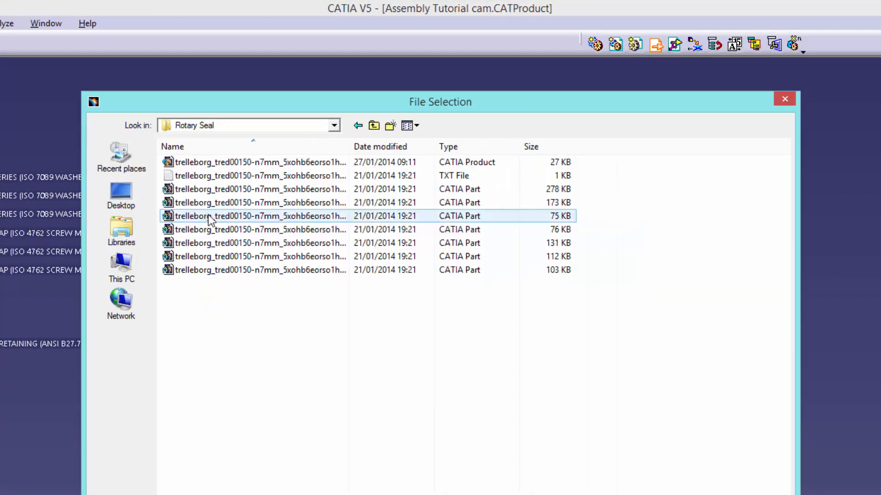
{"action": "left_click", "coordinate": [258, 162]}
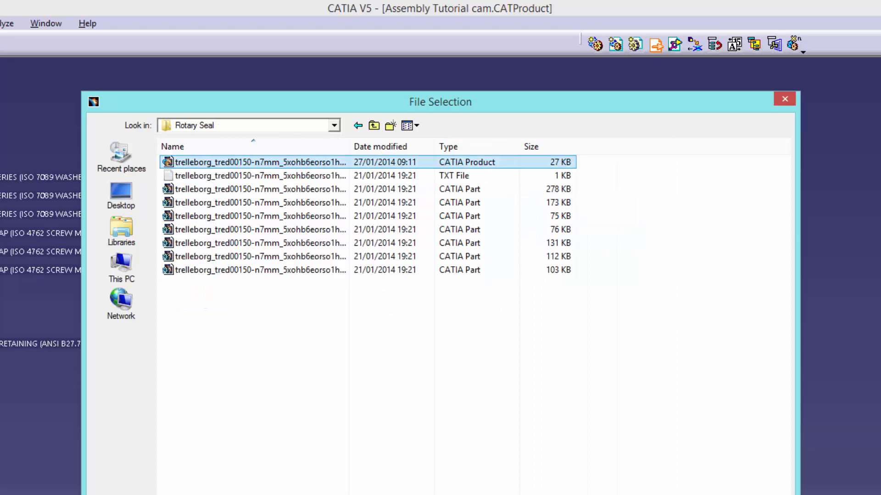
{"action": "double_click", "coordinate": [253, 161]}
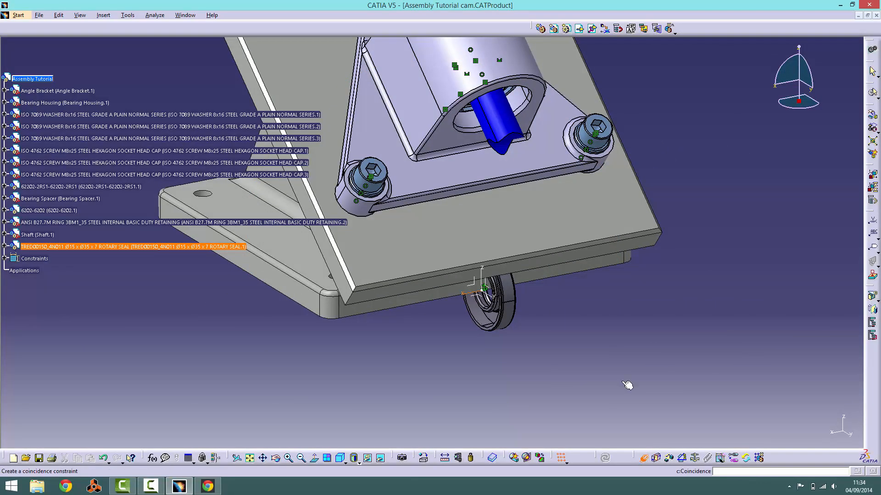
{"action": "left_click", "coordinate": [34, 259]}
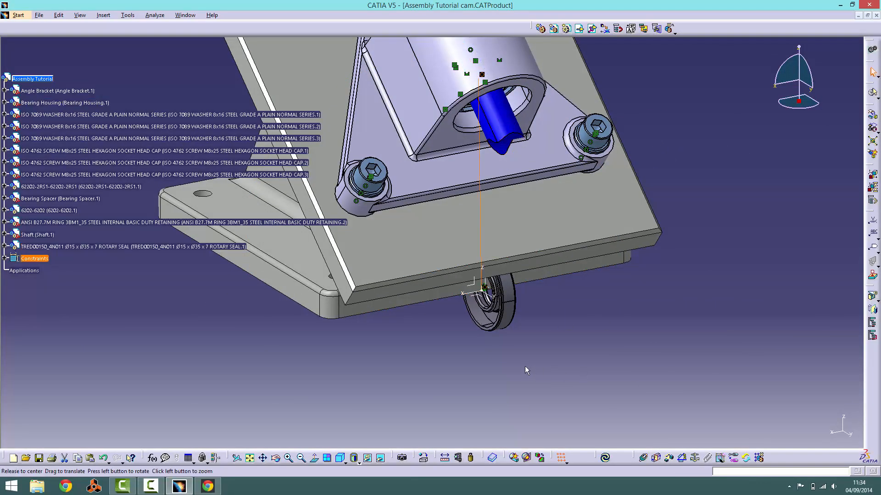